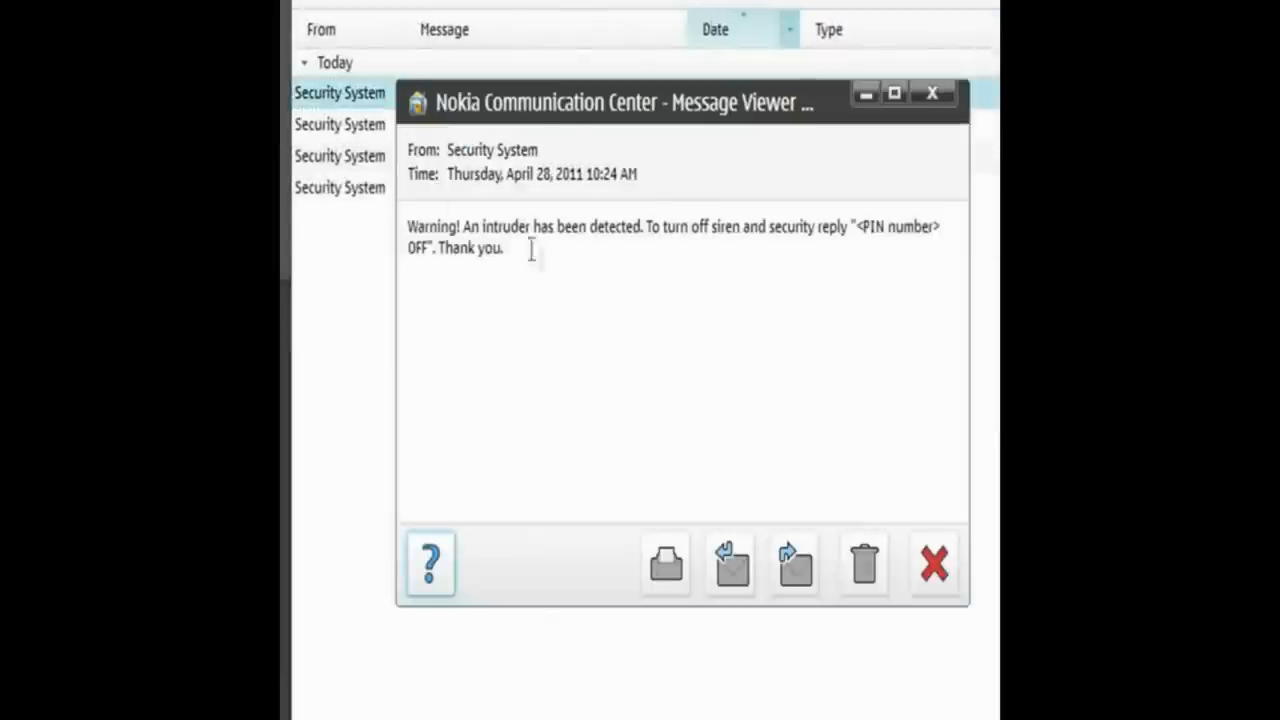
Reply to the Security System's intruder warning message from the Message Viewer
left_click(731, 563)
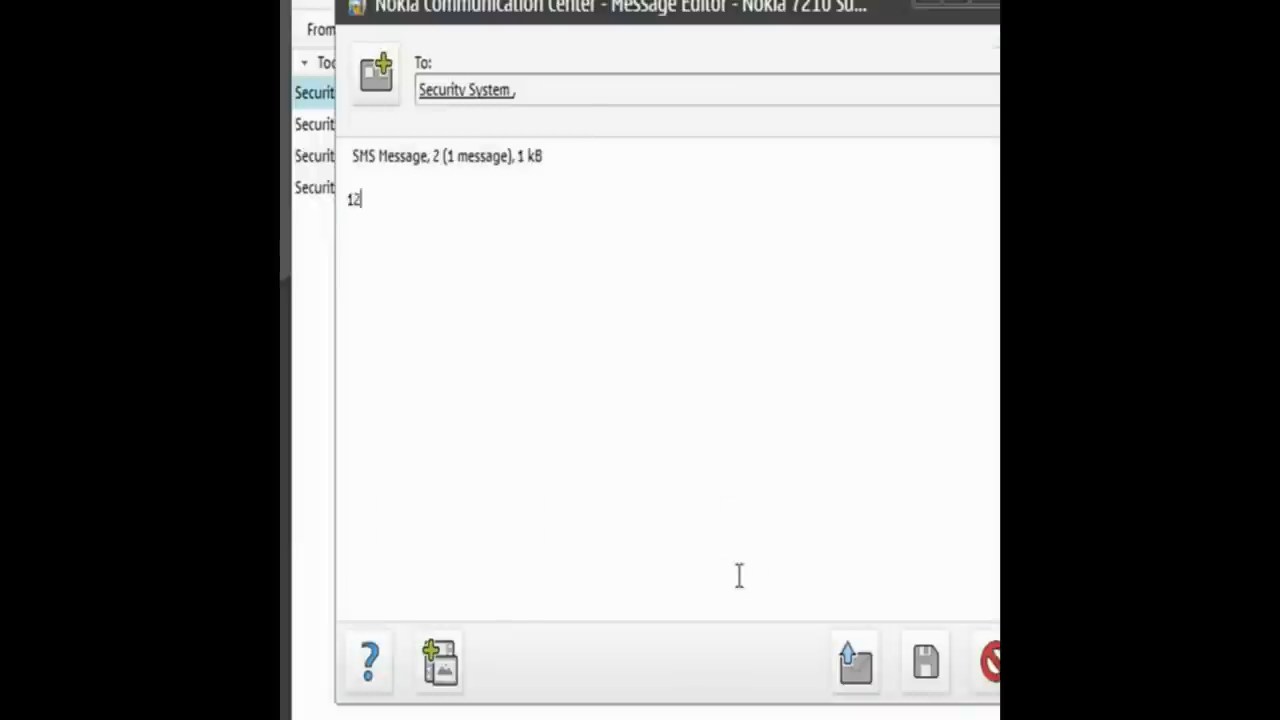